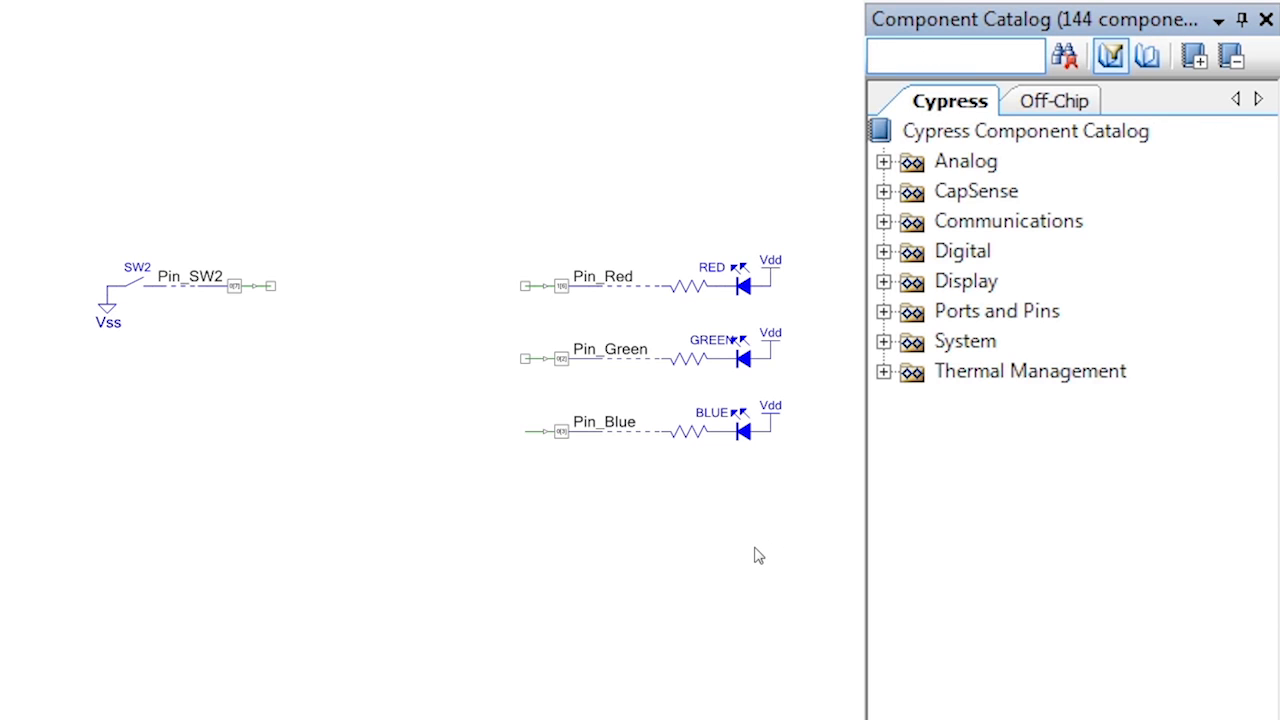
Step: Place a NOT gate after Pin_SW2 and pick a Logic High constant for the flip-flop's toggle input
{"action": "type", "text": "not"}
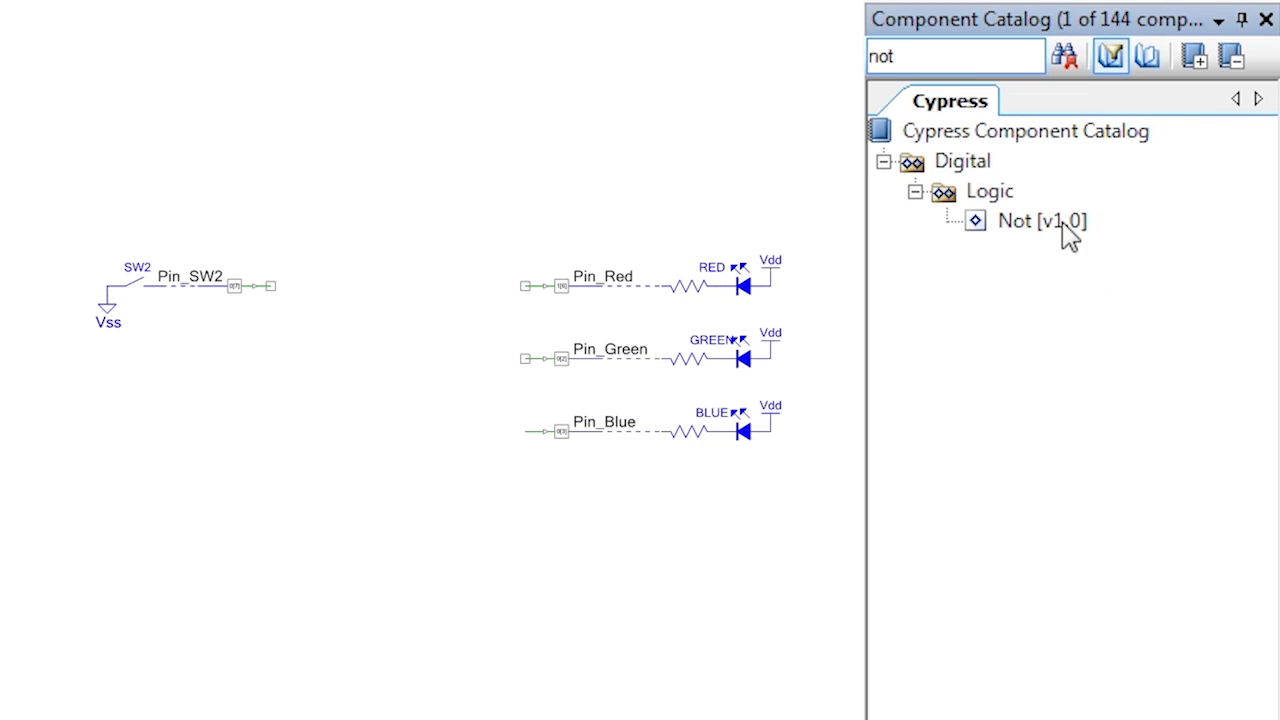
{"action": "left_click_drag", "start_coordinate": [1012, 220], "coordinate": [270, 284]}
{"action": "type", "text": "toggle"}
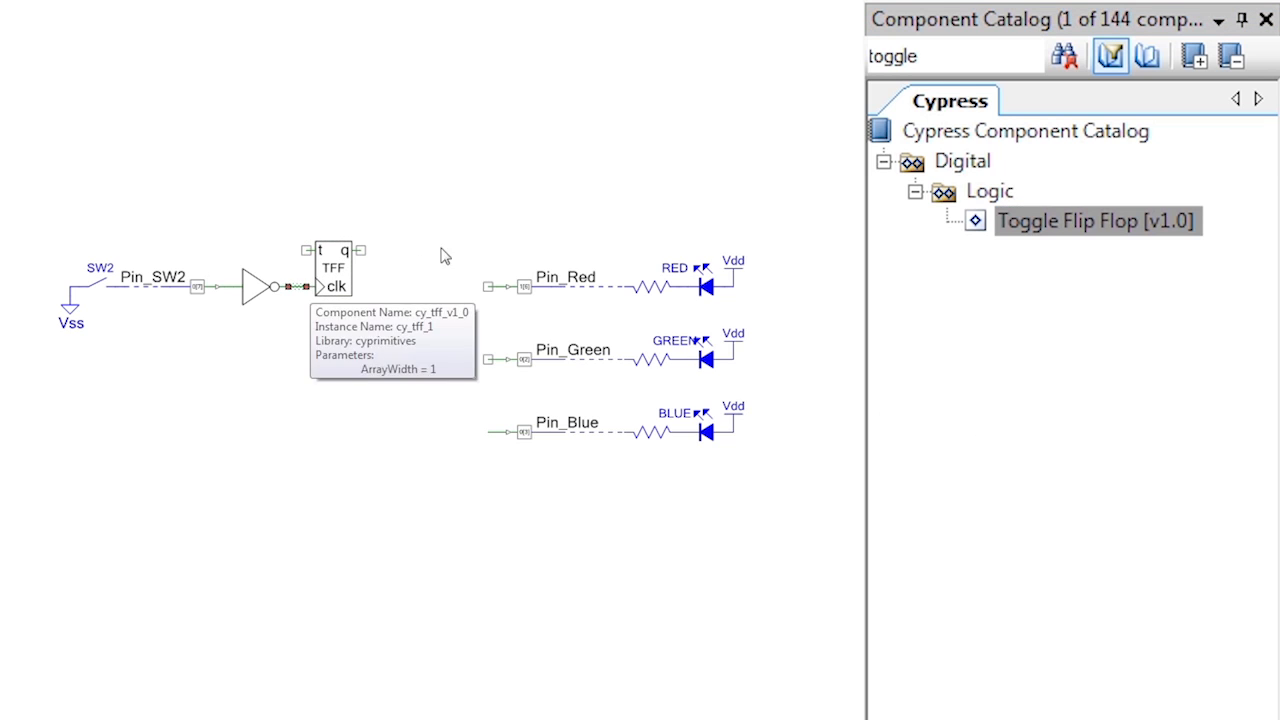
{"action": "left_click", "coordinate": [944, 56]}
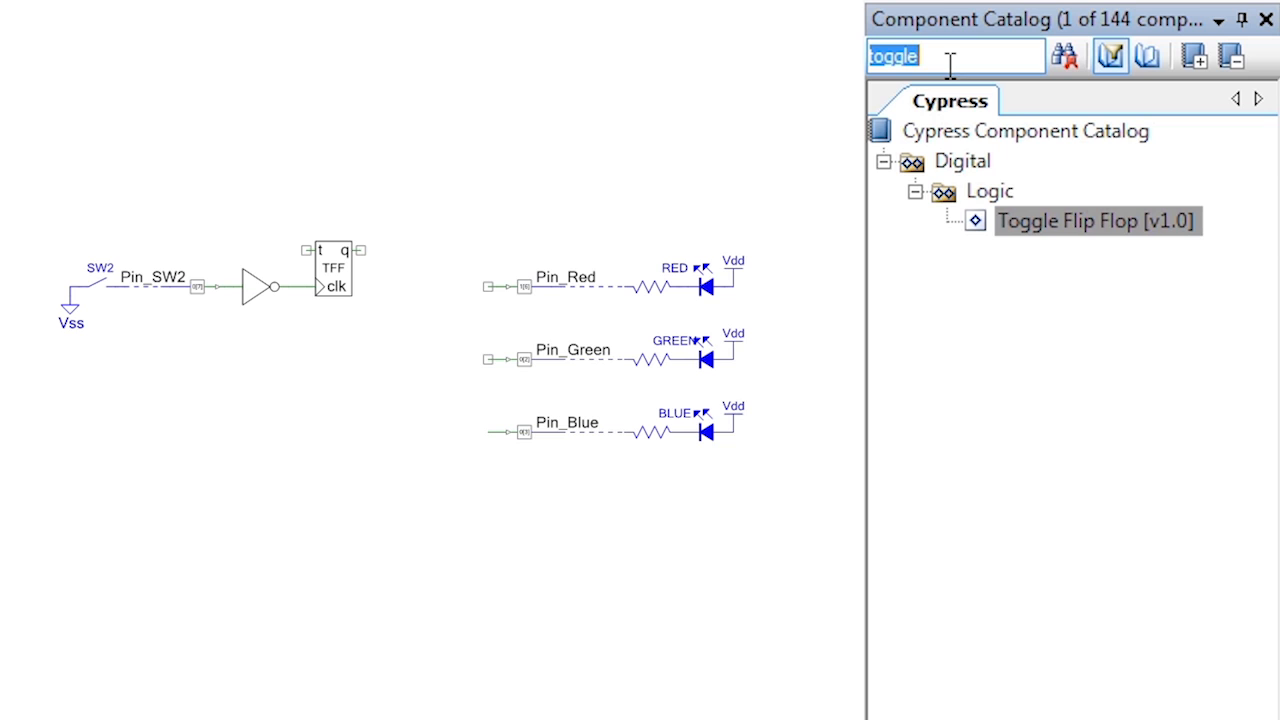
{"action": "type", "text": "high"}
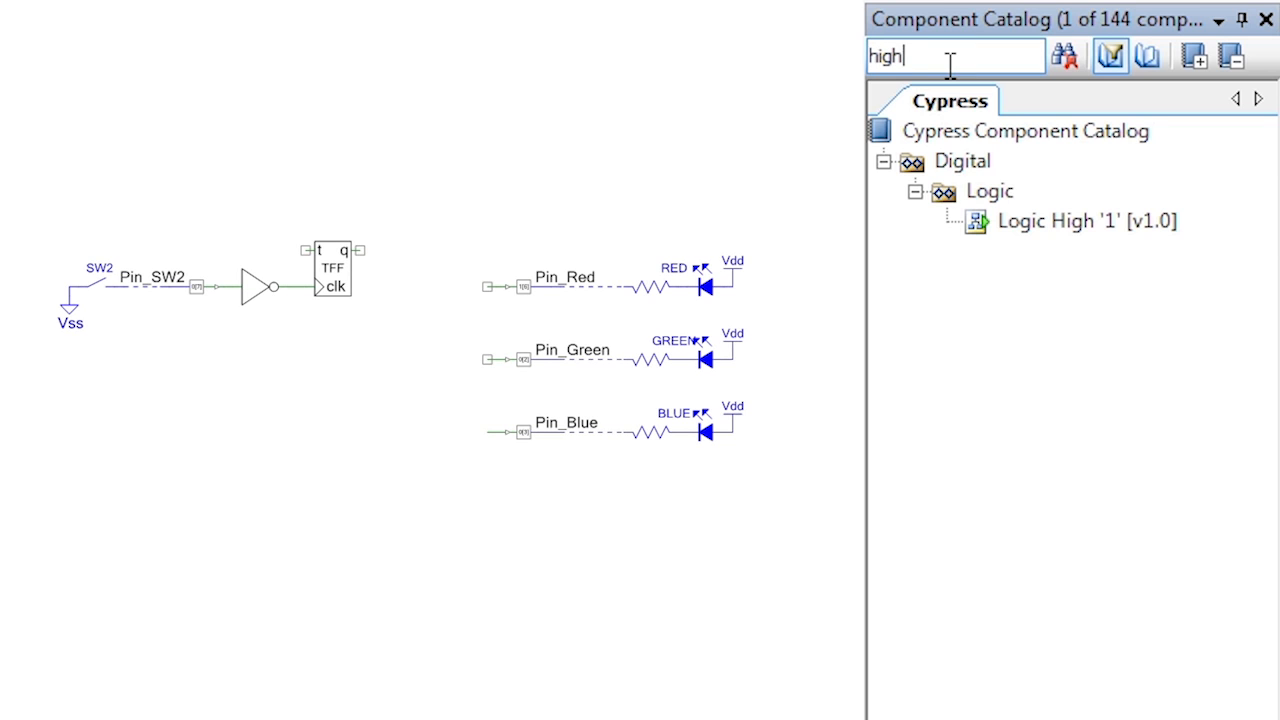
{"action": "left_click", "coordinate": [1088, 220]}
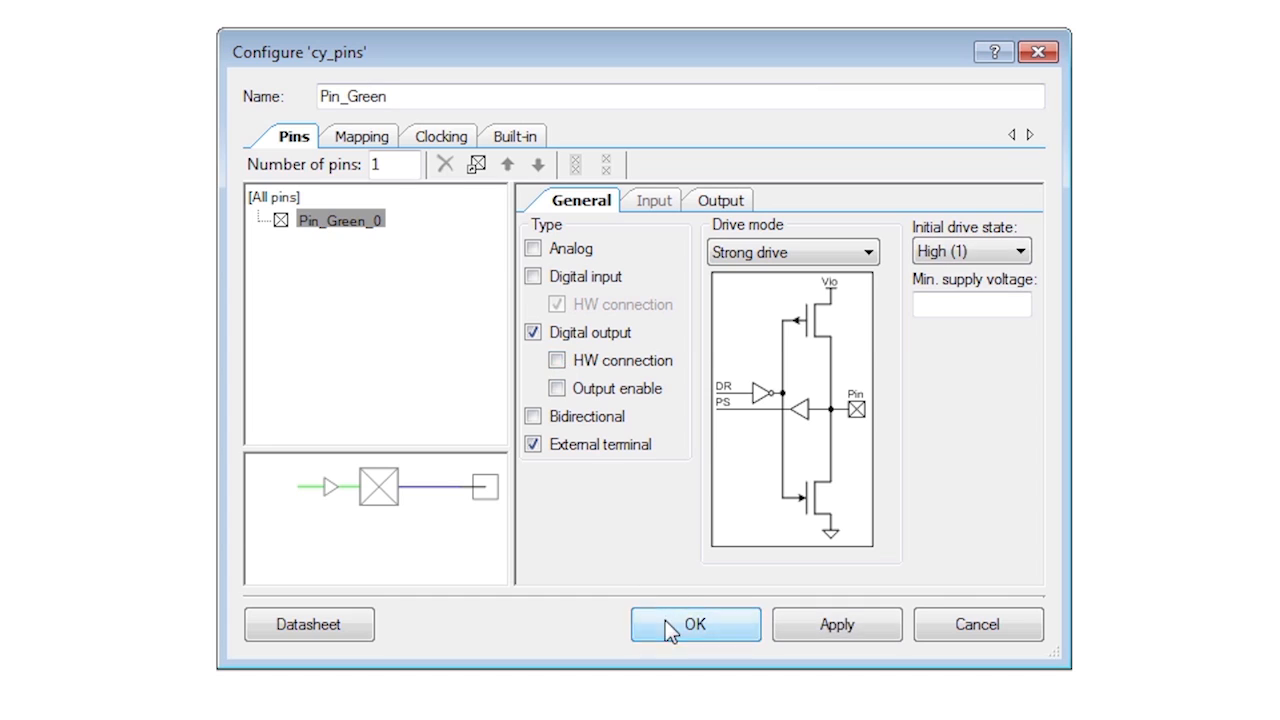
Step: Confirm Pin_Green's settings with HW connection enabled
{"action": "left_click", "coordinate": [696, 624]}
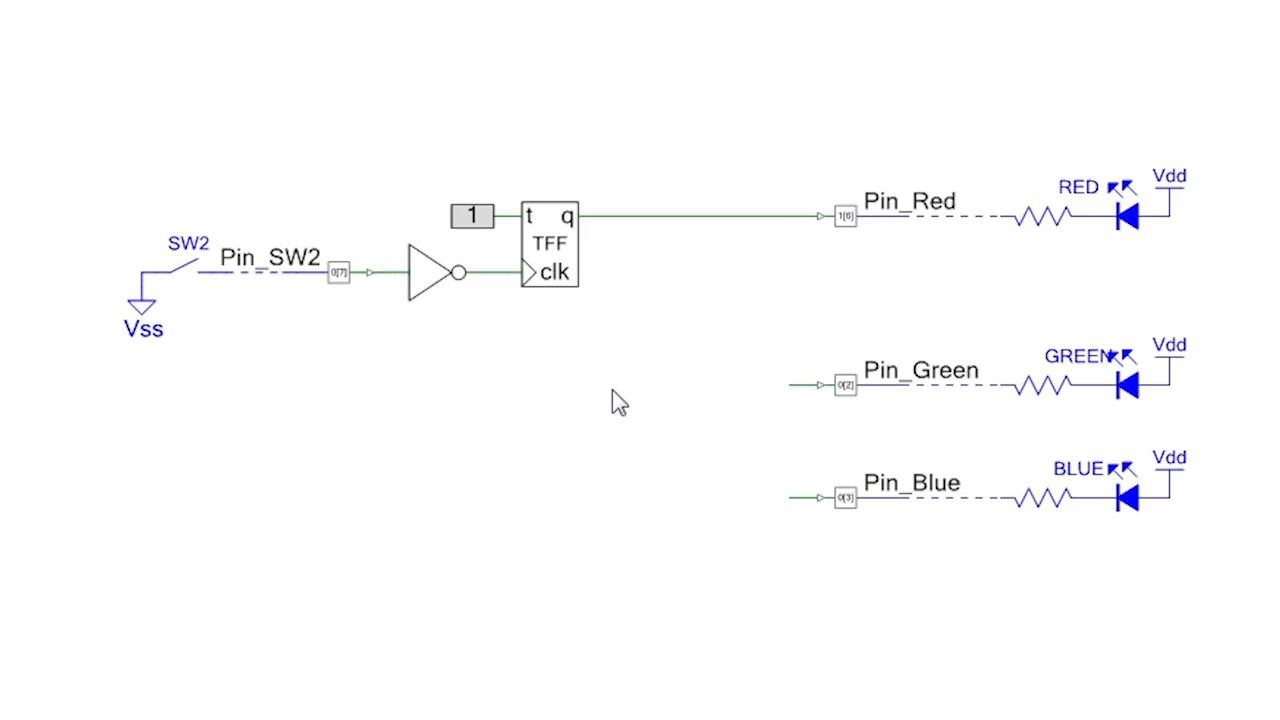
Step: Drag the TFF instance aside and back to make room below it
{"action": "left_click_drag", "start_coordinate": [556, 244], "coordinate": [630, 190]}
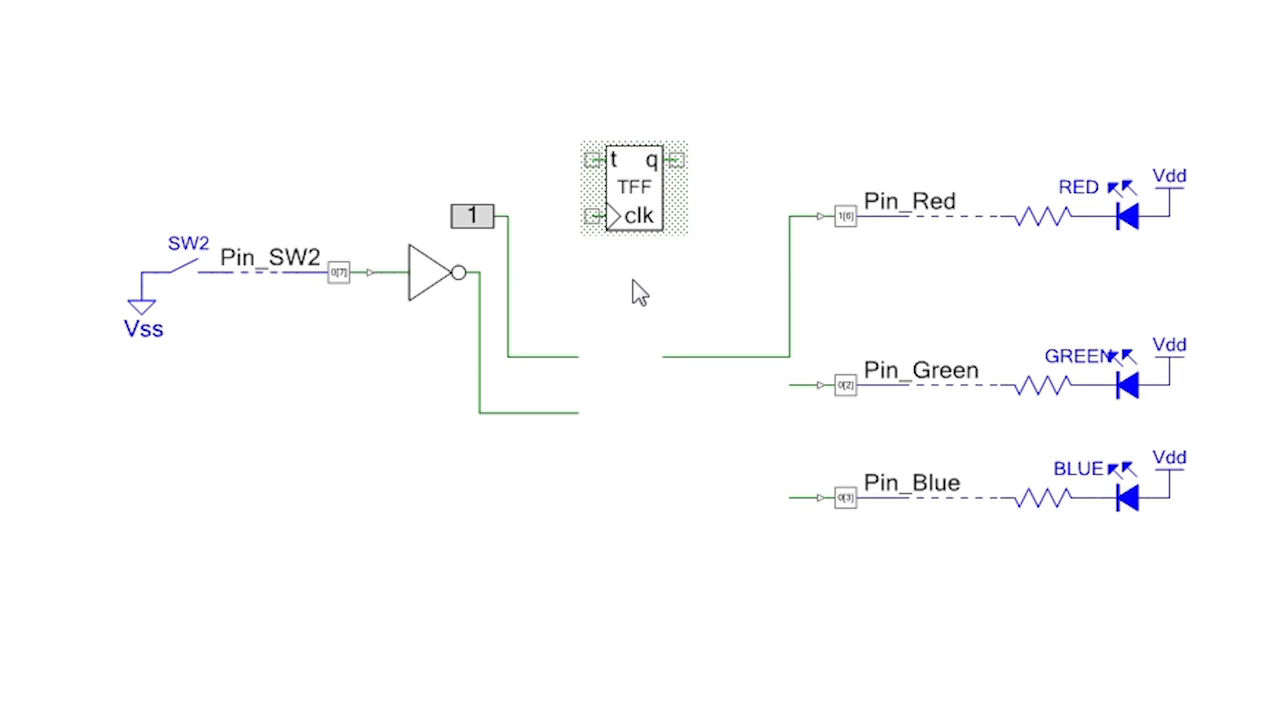
{"action": "left_click_drag", "start_coordinate": [630, 190], "coordinate": [556, 244]}
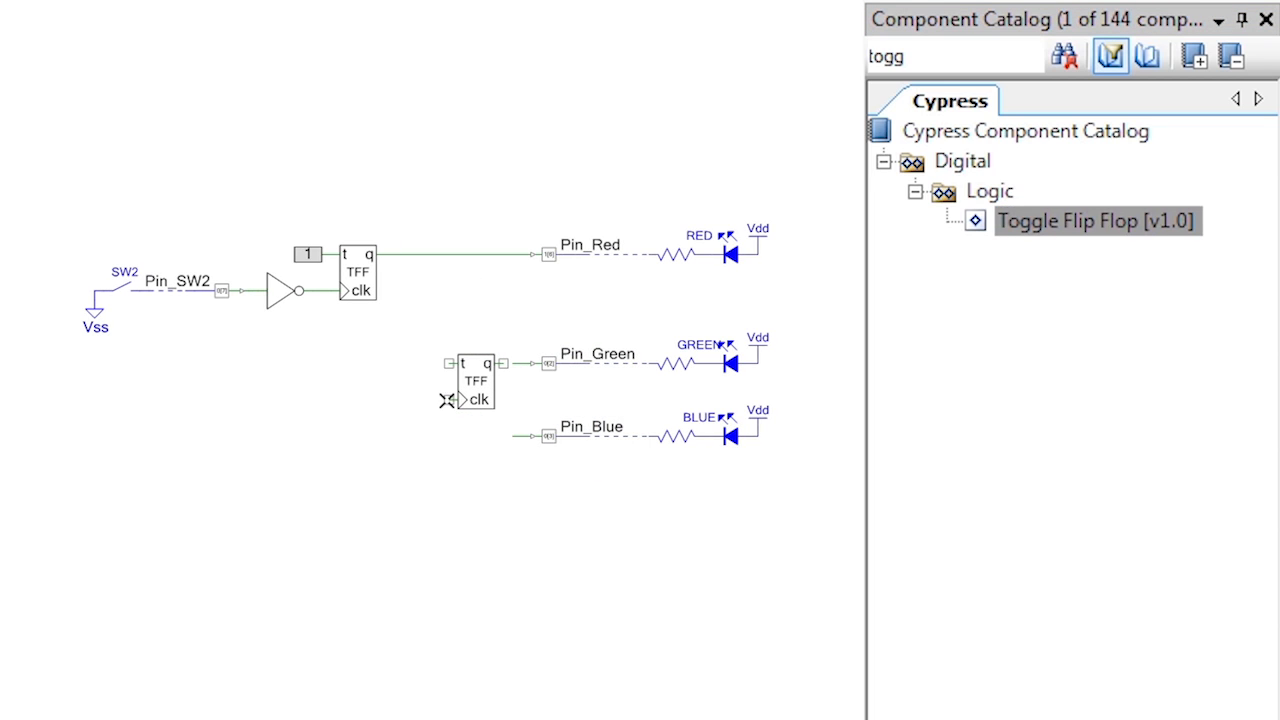
Step: Wire the first TFF's q to the second's clk and search for Logic High
{"action": "left_click_drag", "start_coordinate": [392, 256], "coordinate": [452, 400]}
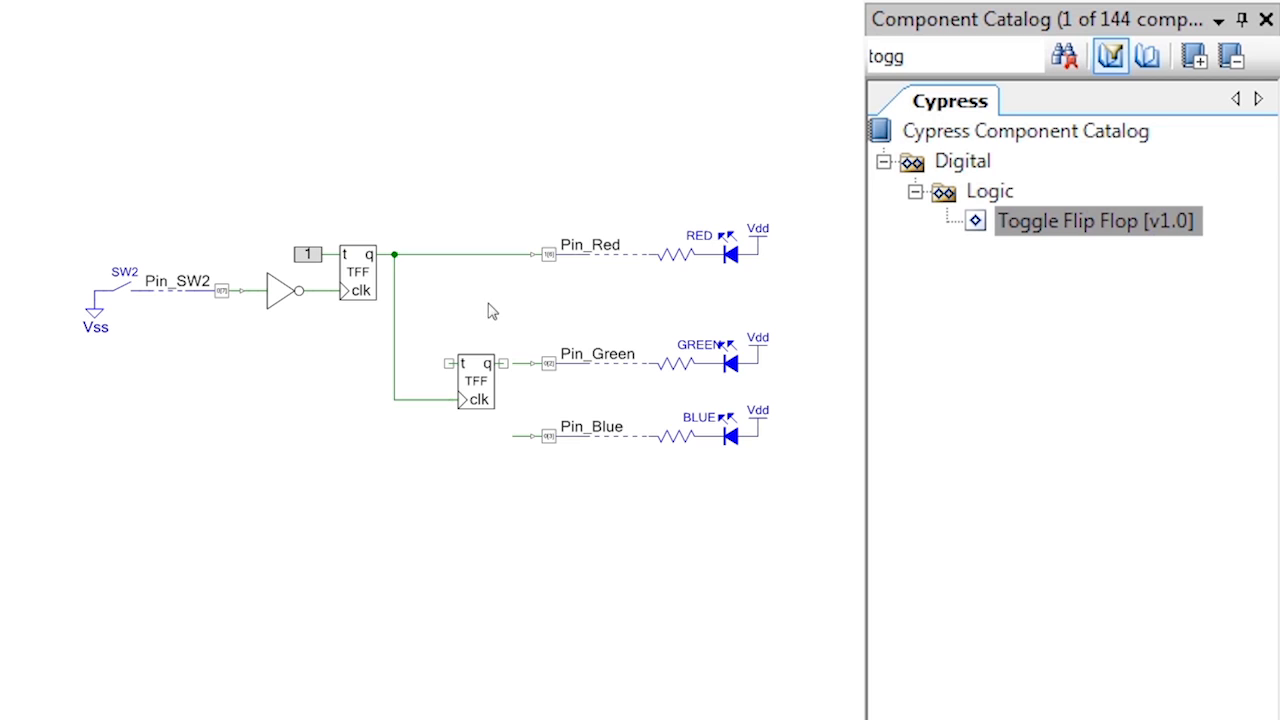
{"action": "type", "text": "high"}
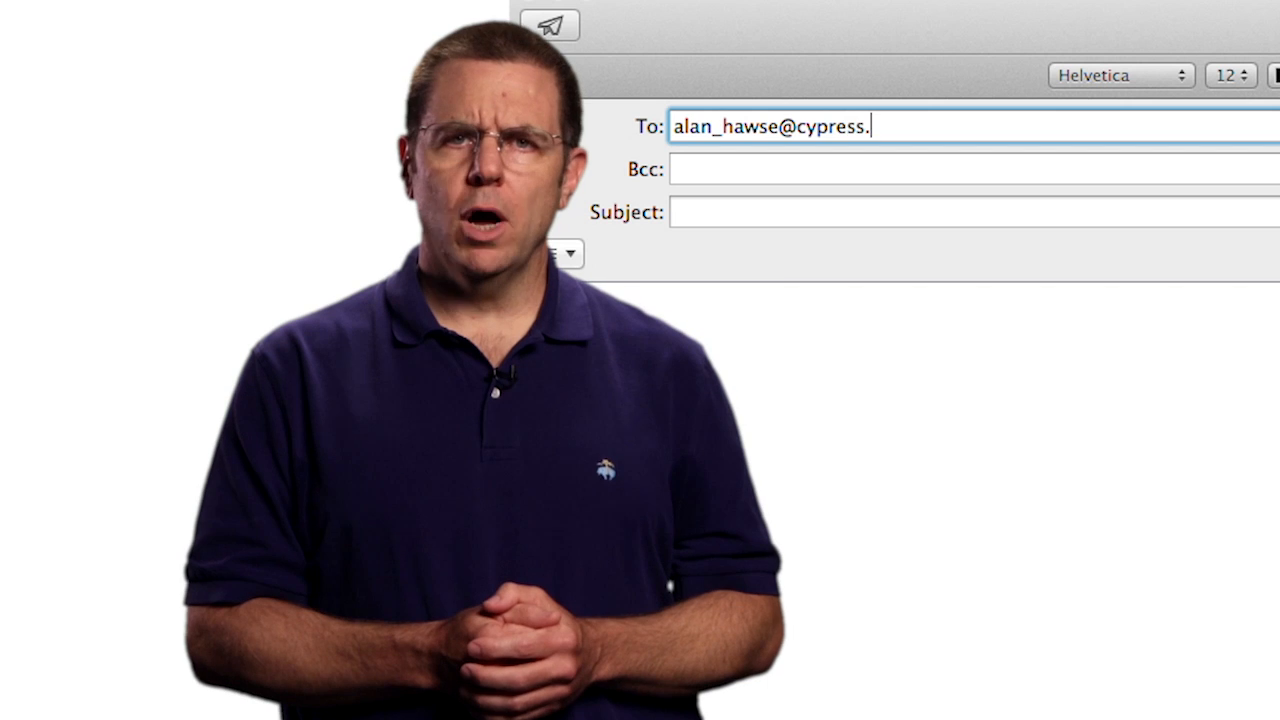
Step: Start the e-mail subject line with 'PS'
{"action": "type", "text": "PS"}
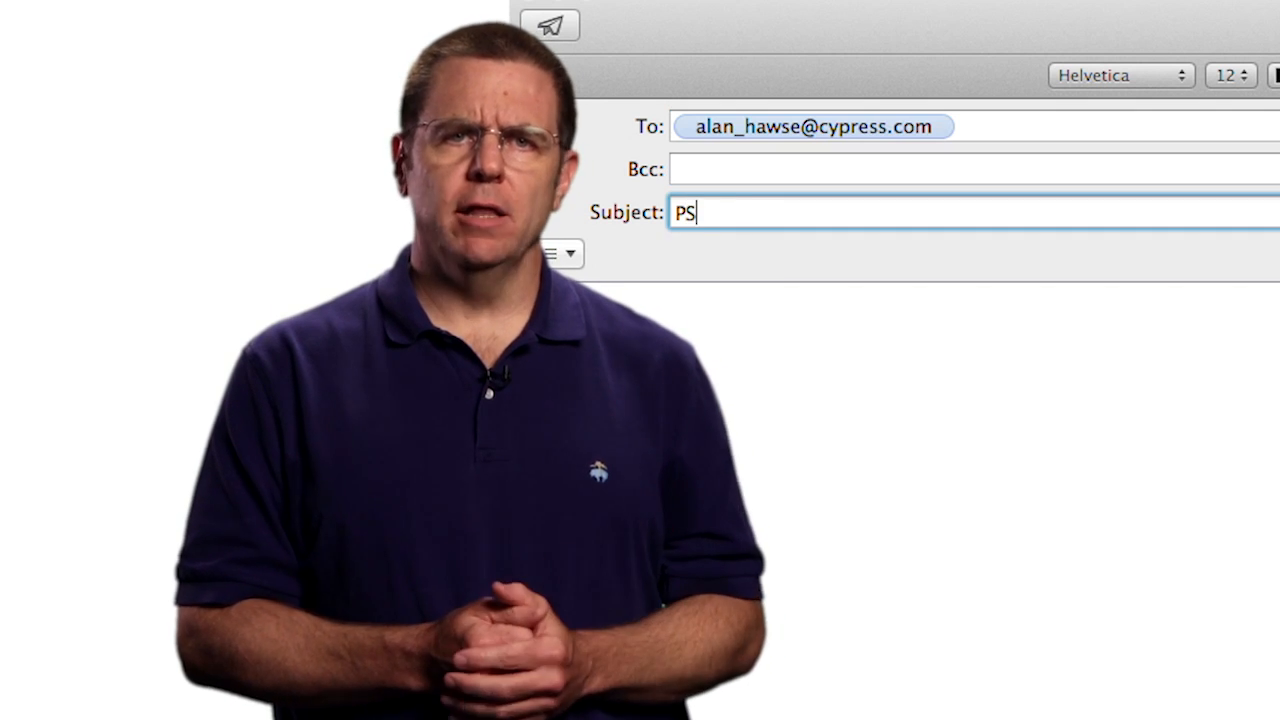